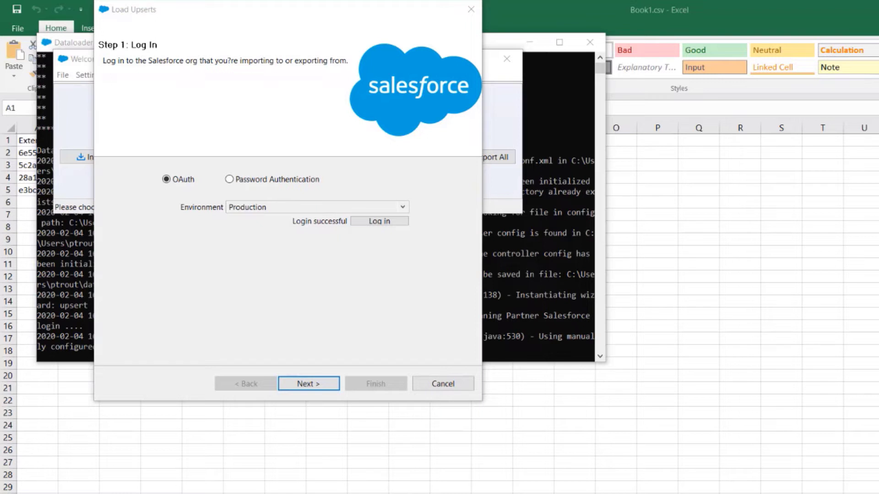
{"action": "mouse_move", "coordinate": [307, 384]}
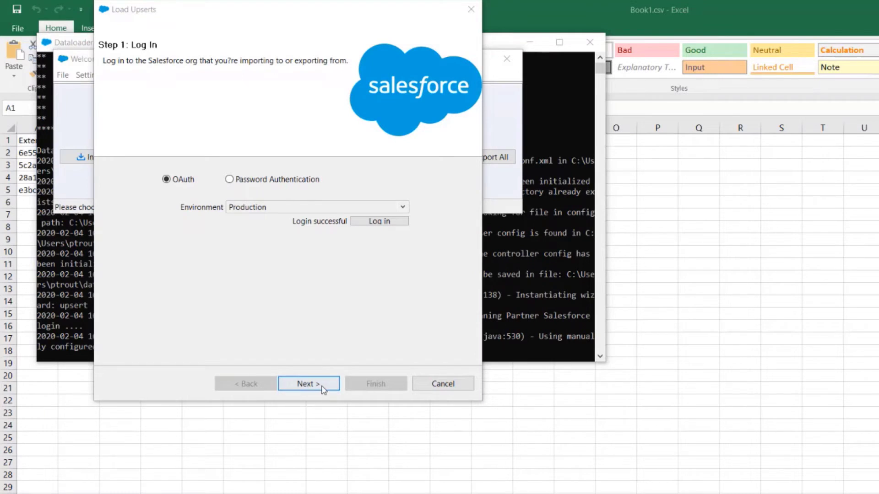
- Pick Account as the object and Book1.csv from Downloads as the source file
{"action": "left_click", "coordinate": [308, 384]}
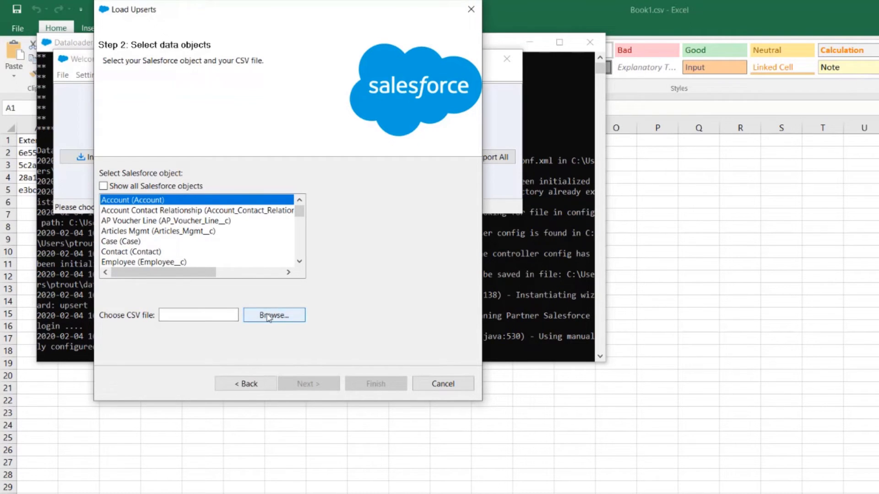
{"action": "left_click", "coordinate": [273, 315]}
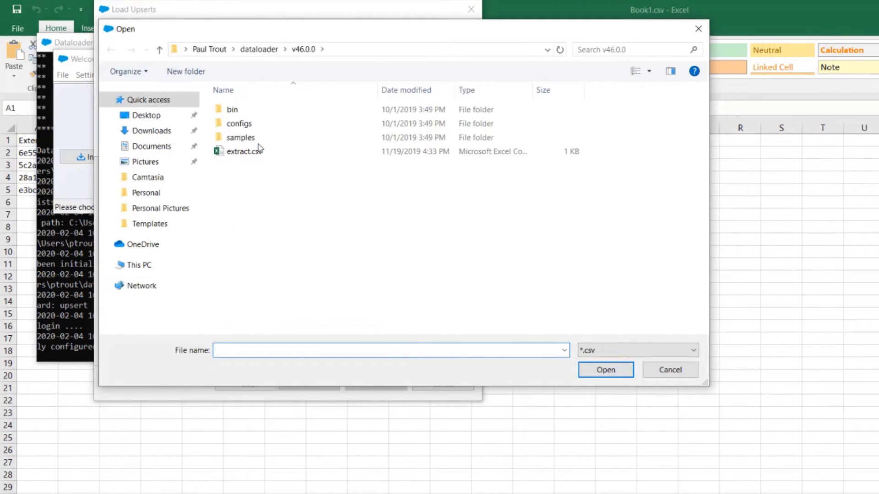
{"action": "left_click", "coordinate": [154, 131]}
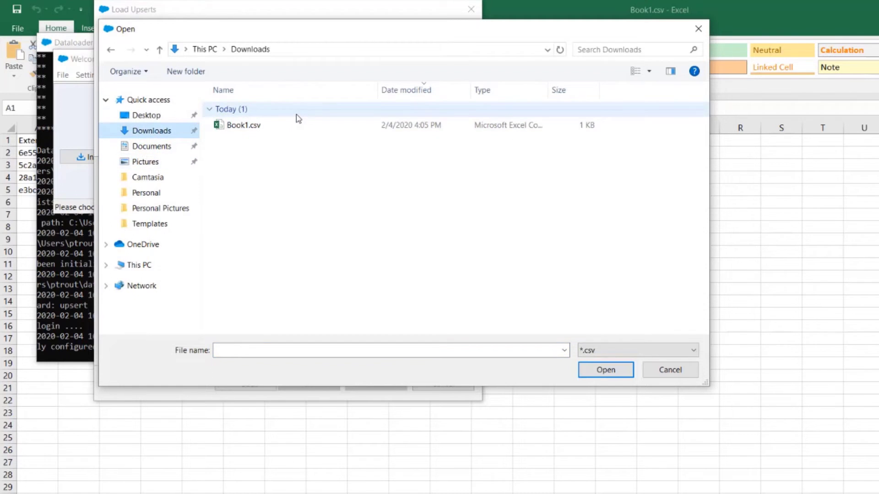
{"action": "left_click", "coordinate": [605, 369]}
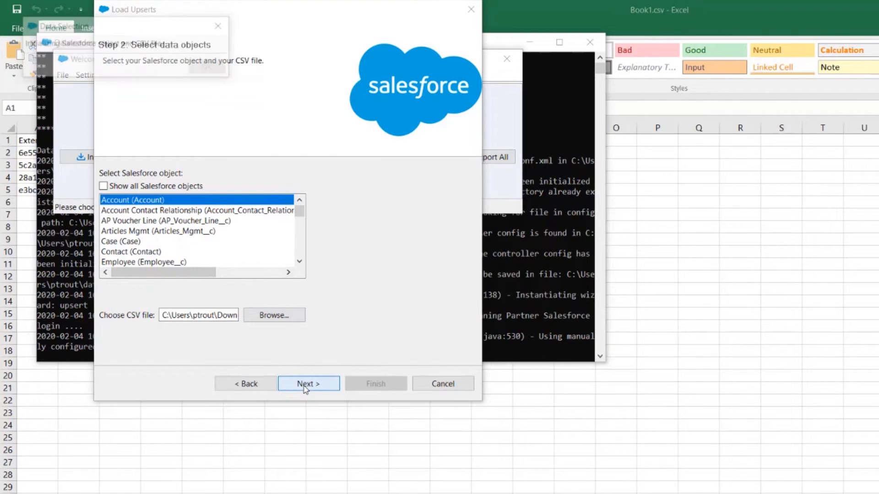
- Use External_ID__c as the matching field, with Parent left as <Not selected>
{"action": "left_click", "coordinate": [307, 384]}
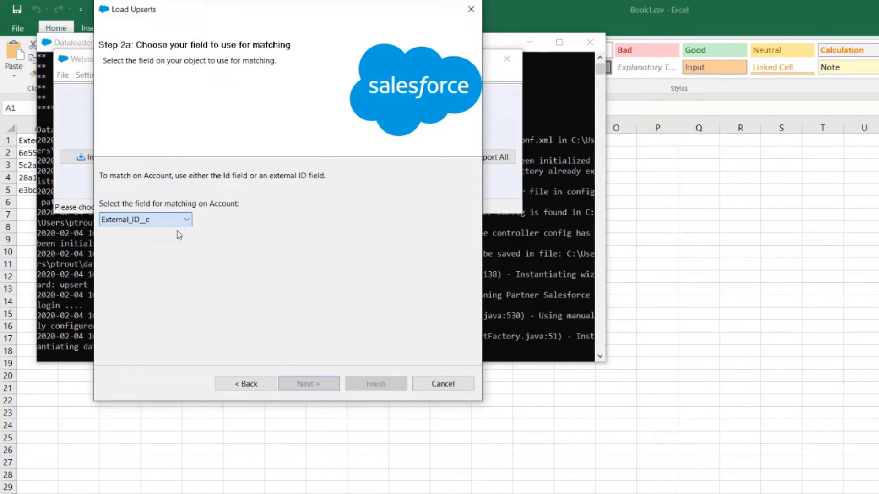
{"action": "left_click", "coordinate": [308, 384]}
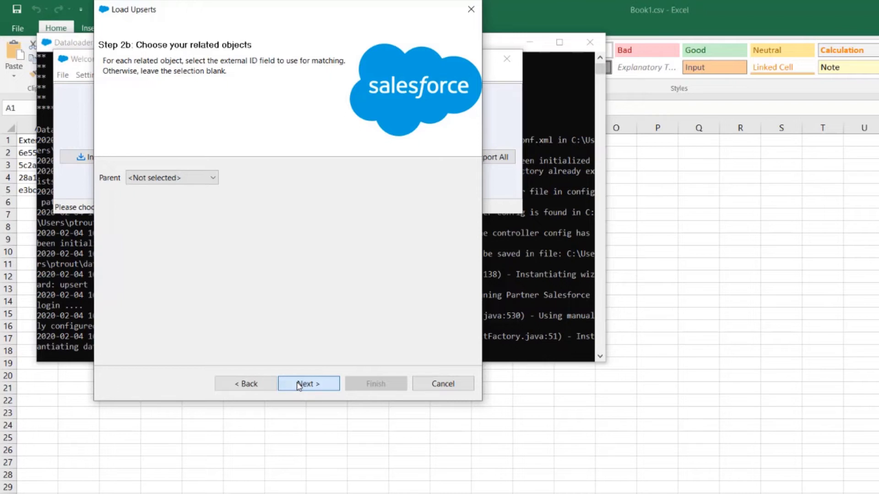
{"action": "left_click", "coordinate": [308, 384]}
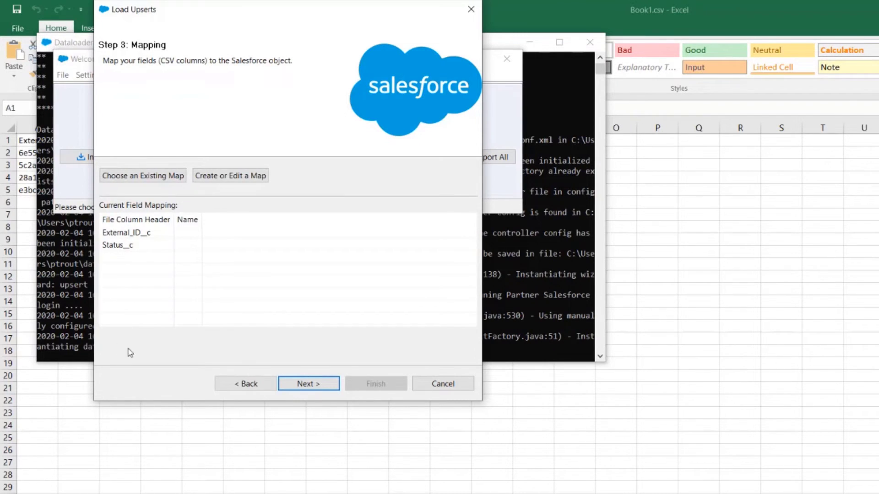
{"action": "mouse_move", "coordinate": [231, 176]}
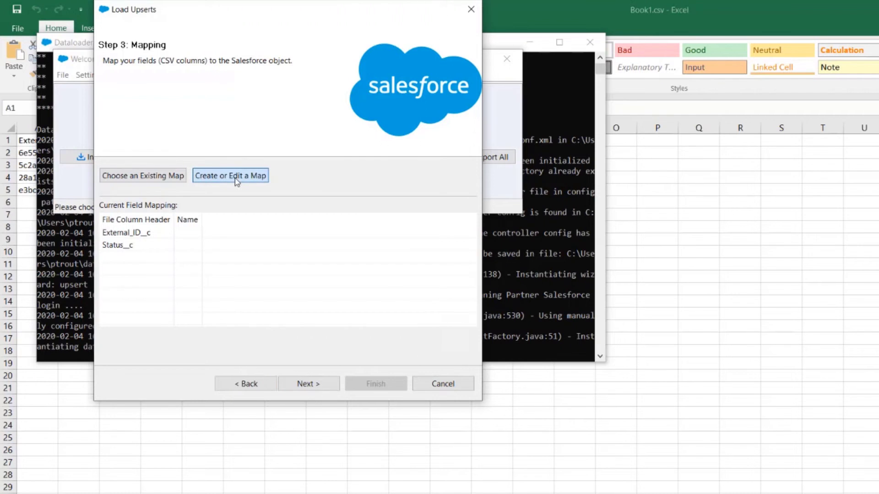
- Map CSV columns Status__c and External_ID__c to their same-named Account fields, then continue
{"action": "left_click", "coordinate": [230, 175]}
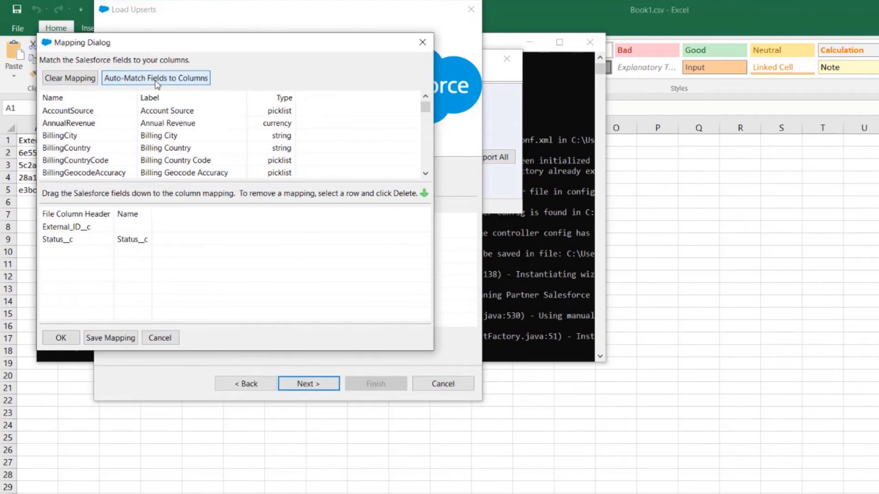
{"action": "scroll", "scroll_direction": "down", "scroll_amount": 3}
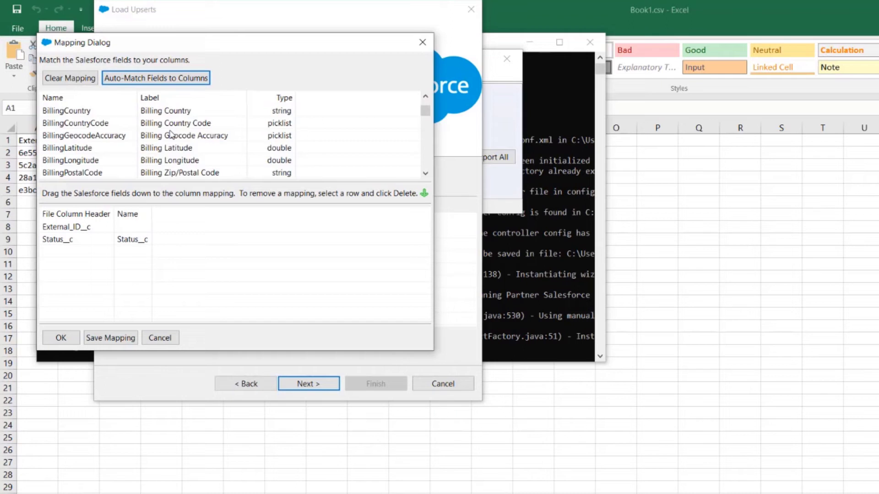
{"action": "scroll", "scroll_direction": "down", "scroll_amount": 3}
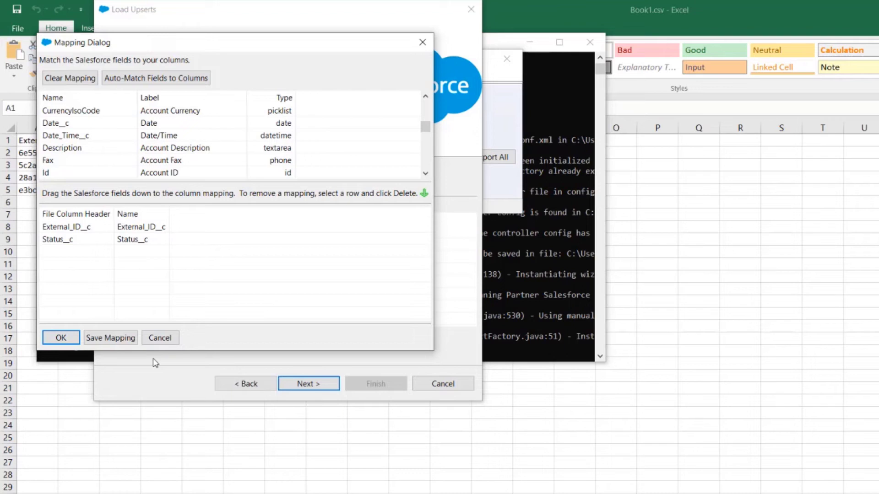
{"action": "left_click", "coordinate": [61, 337]}
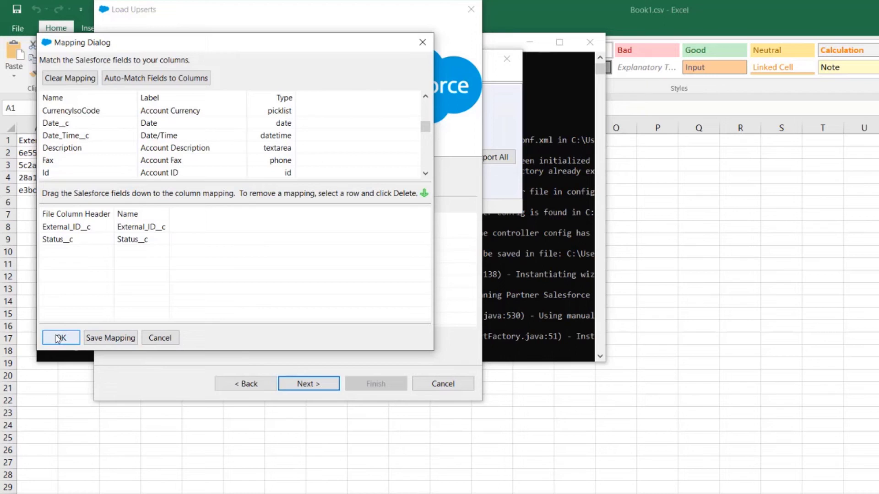
{"action": "left_click", "coordinate": [60, 337]}
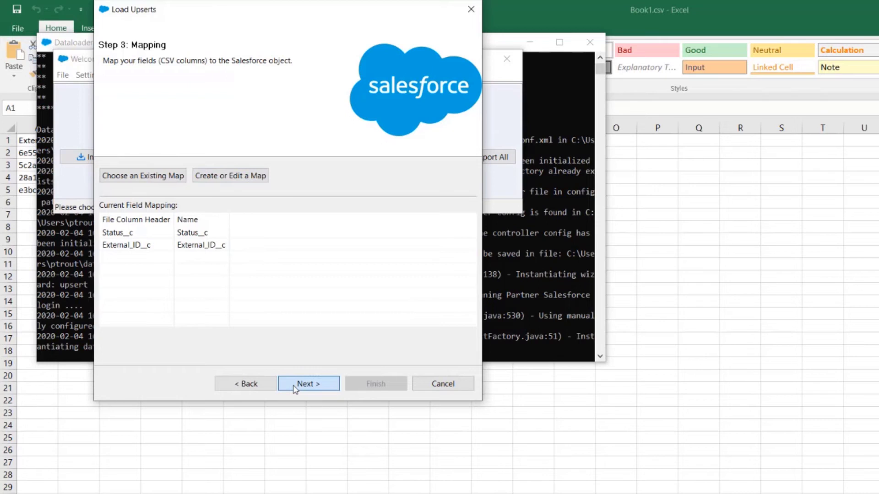
{"action": "left_click", "coordinate": [308, 384]}
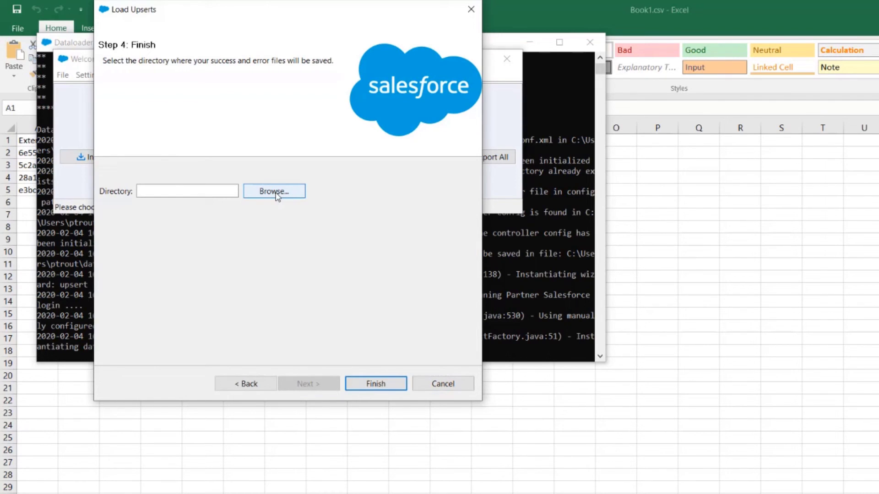
- Save results to the Desktop and run the upsert, accepting the add/update warning
{"action": "left_click", "coordinate": [274, 191]}
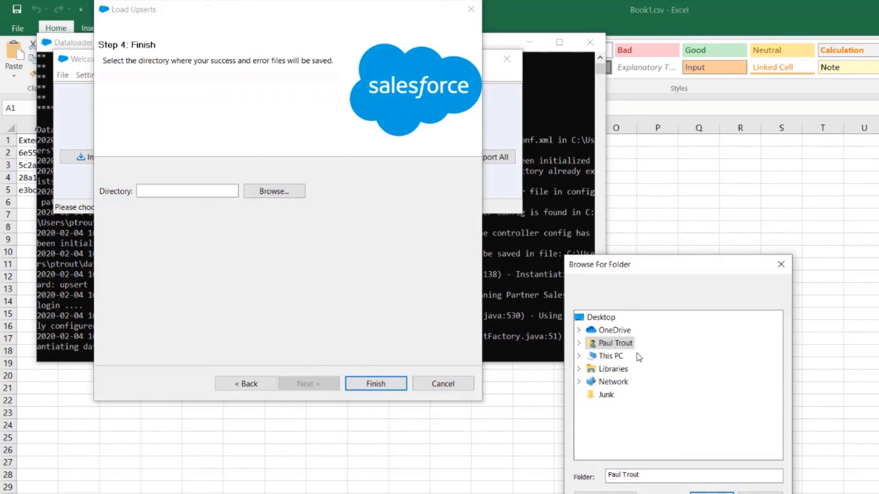
{"action": "left_click", "coordinate": [604, 317]}
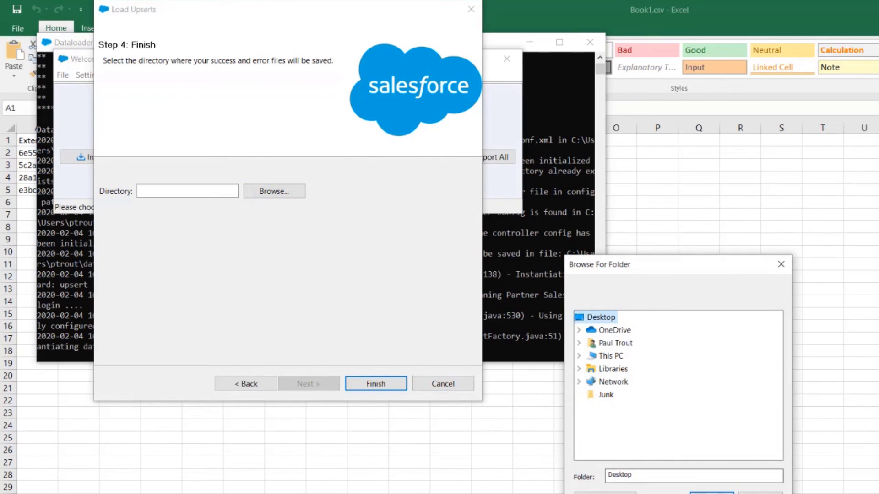
{"action": "left_click", "coordinate": [375, 383]}
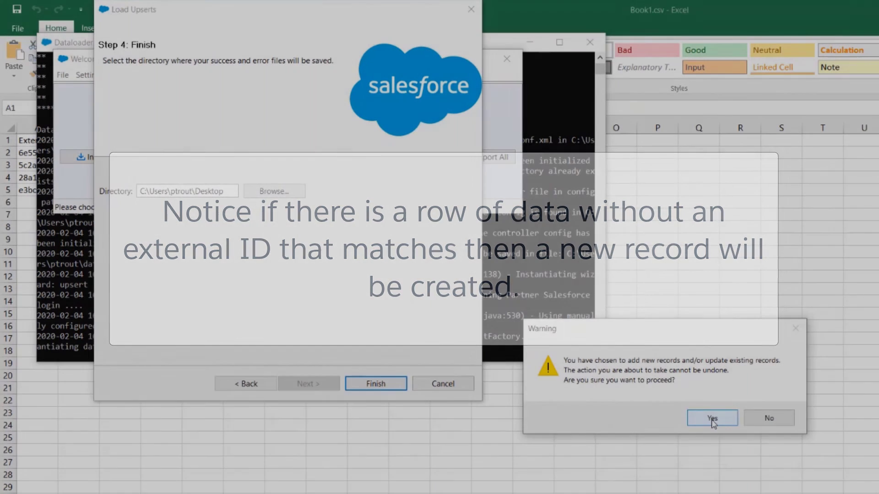
{"action": "left_click", "coordinate": [712, 417]}
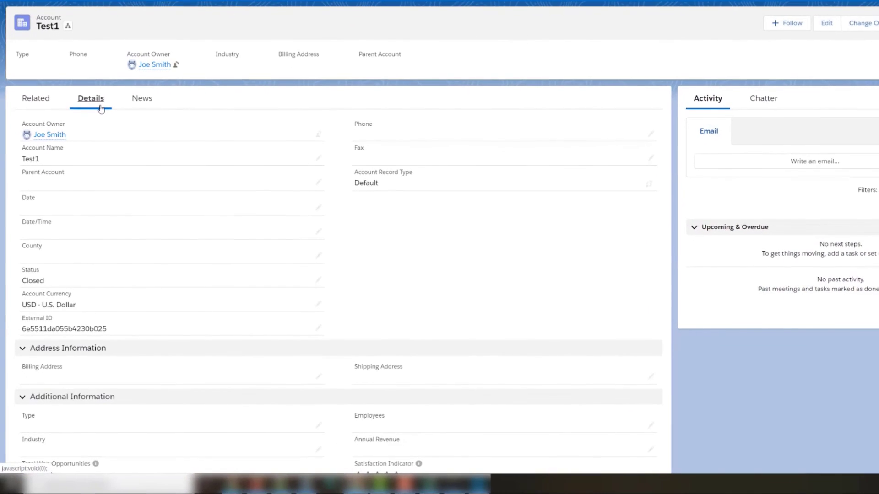
- Show Test1's Details tab to confirm its Status field reads Closed
{"action": "left_click", "coordinate": [168, 275]}
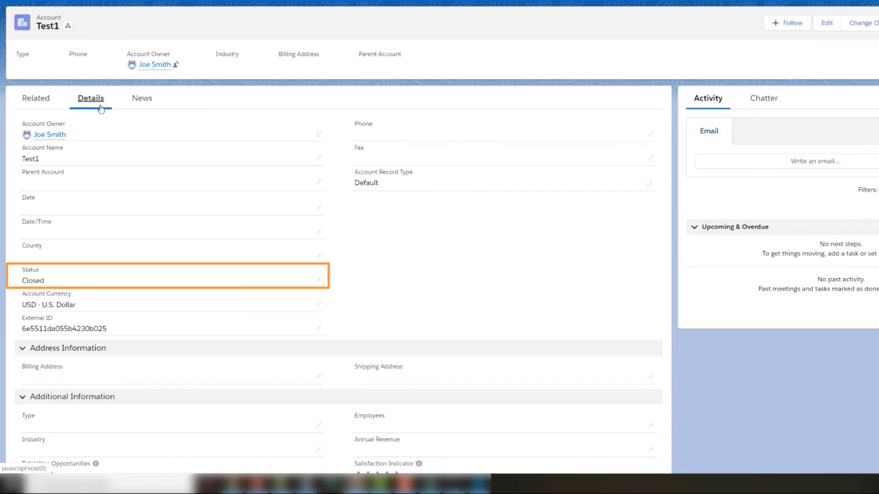